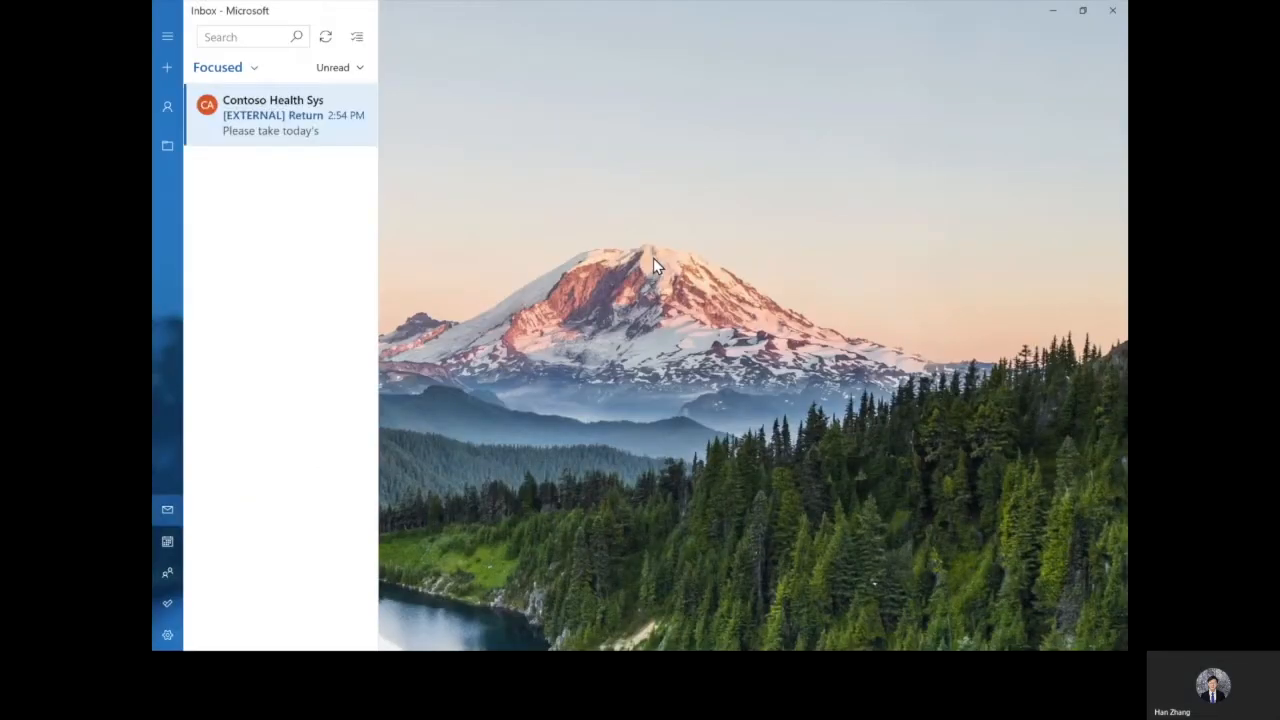
mouse_move(300, 124)
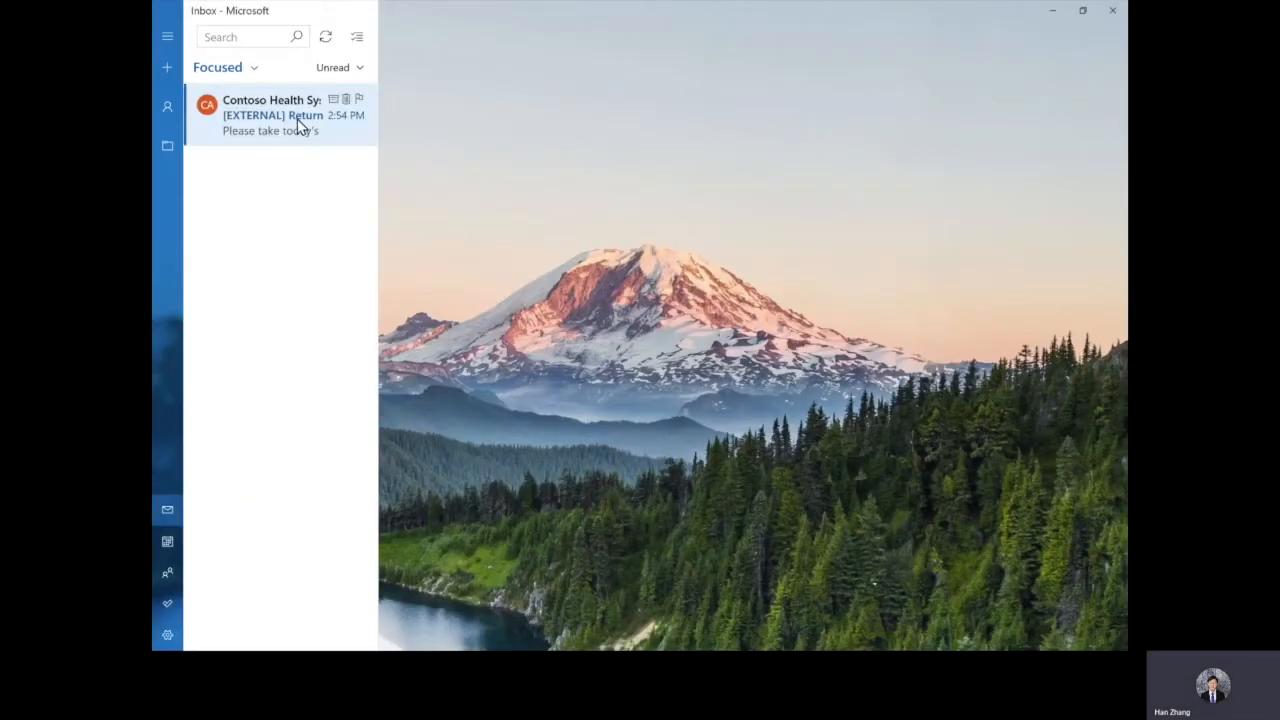
Open the Return To Work email and launch its COVID-19 assessment chatbot link.
click(280, 114)
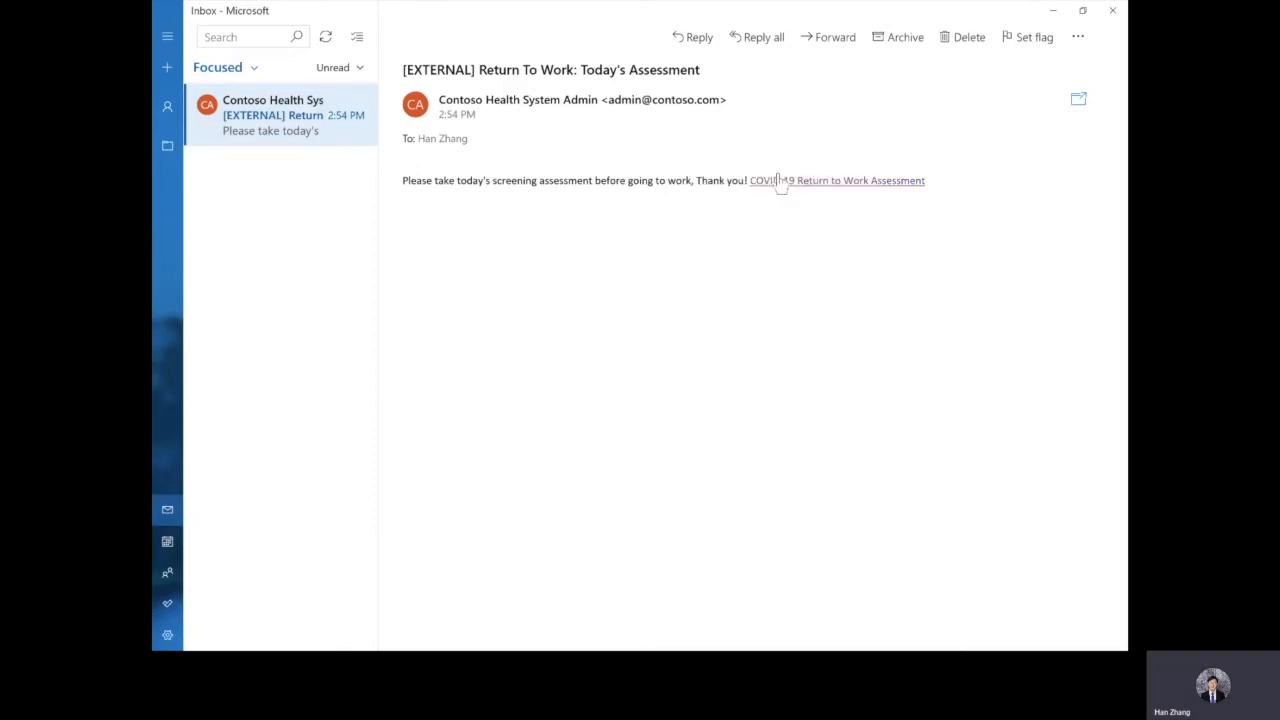
click(856, 180)
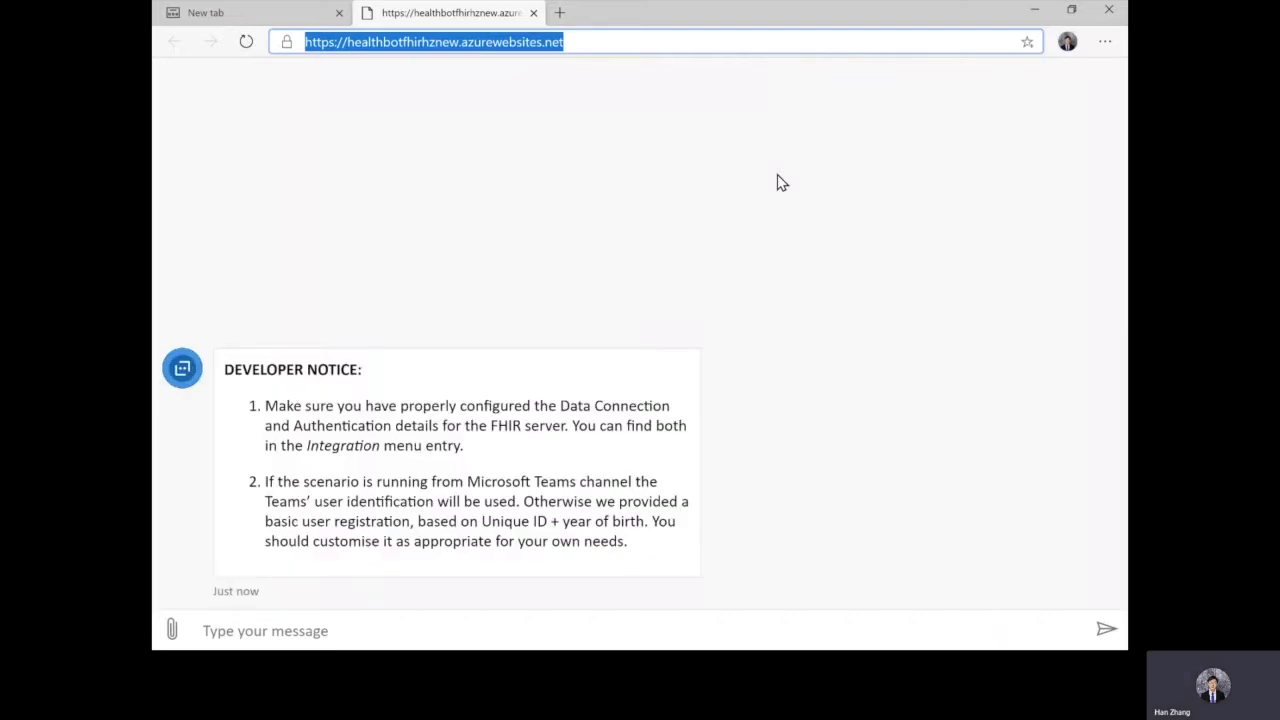
Answer not registered and submit registration with name Han, email Han@cont and unique ID hzunique.
scroll(down, 3)
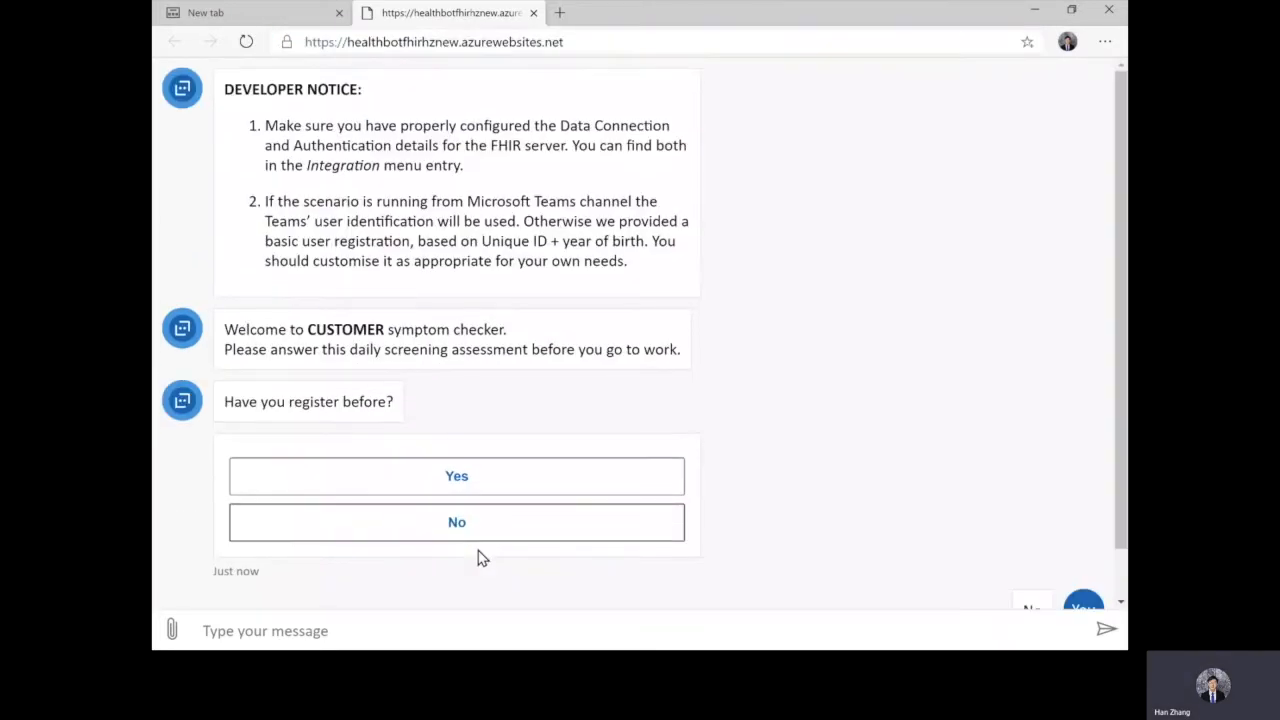
click(456, 520)
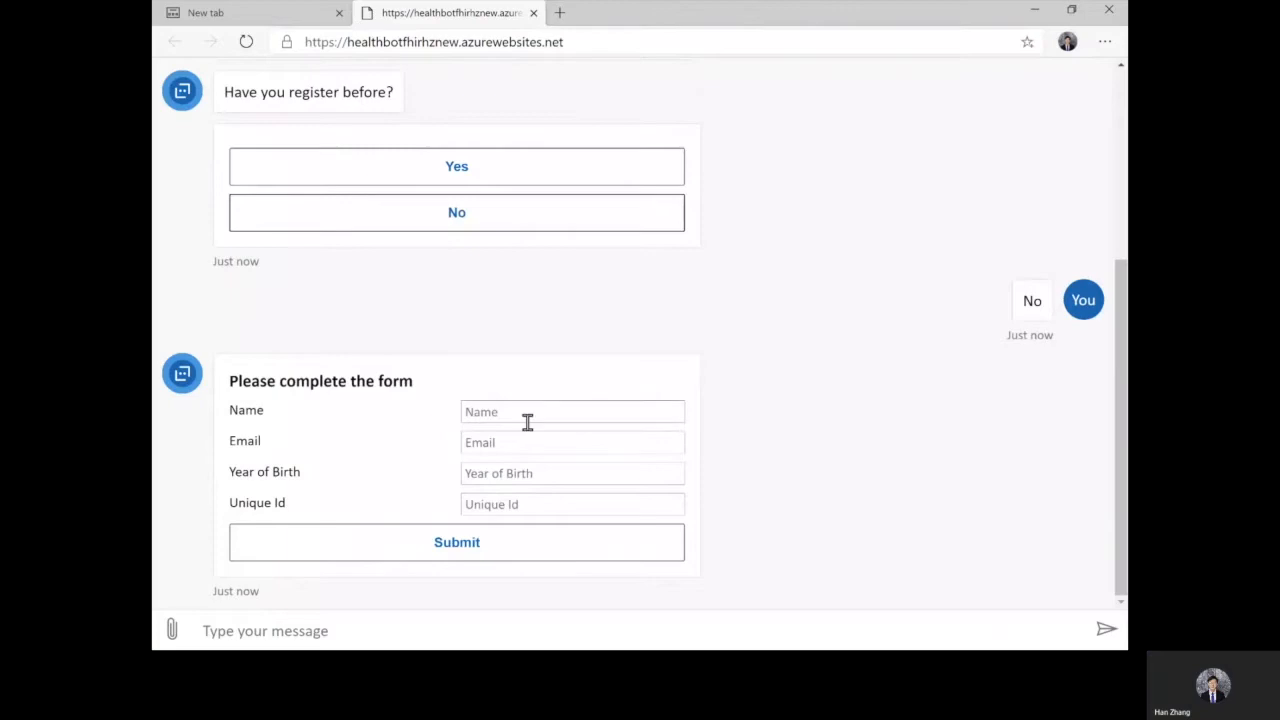
text(Han)
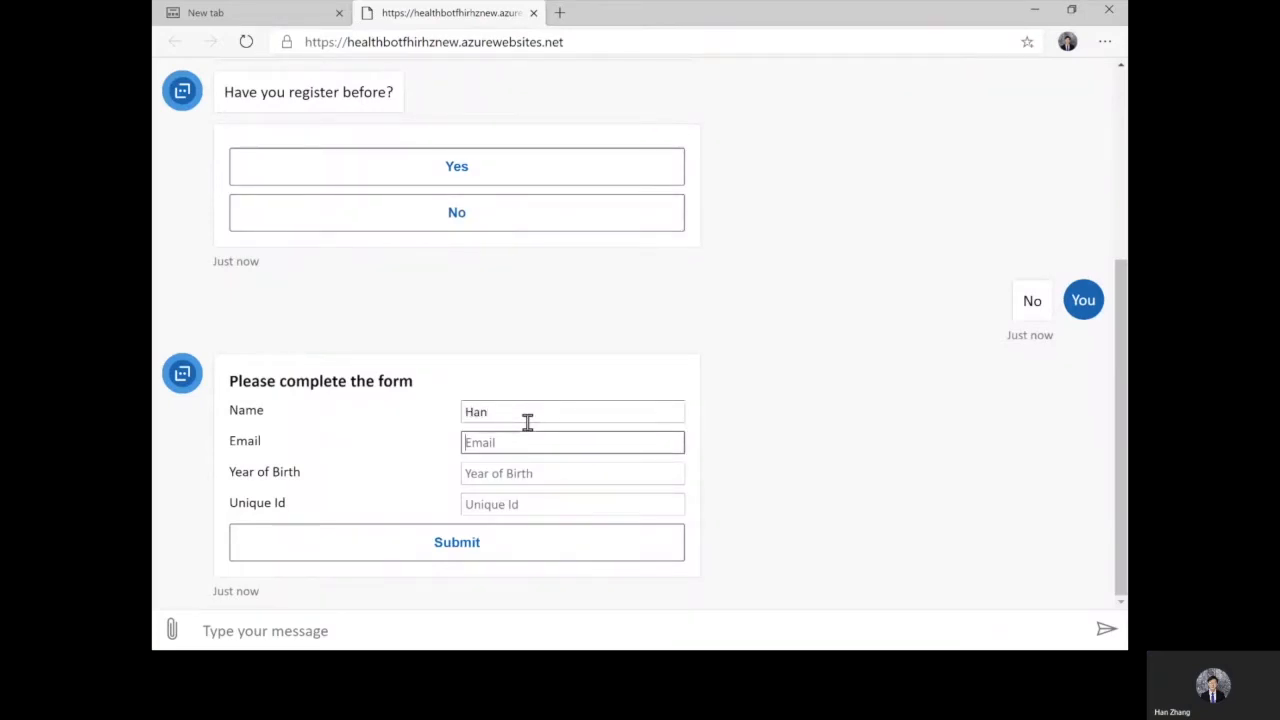
text(Han@contoso.com)
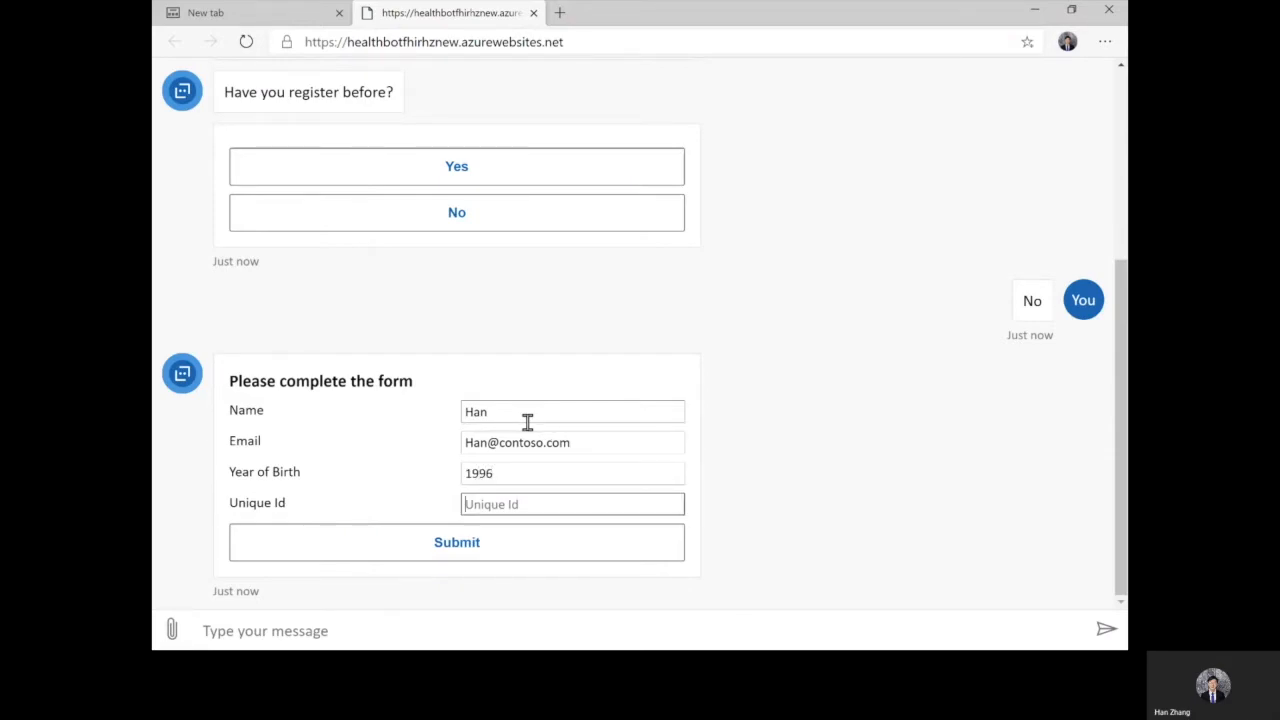
text(hzunique)
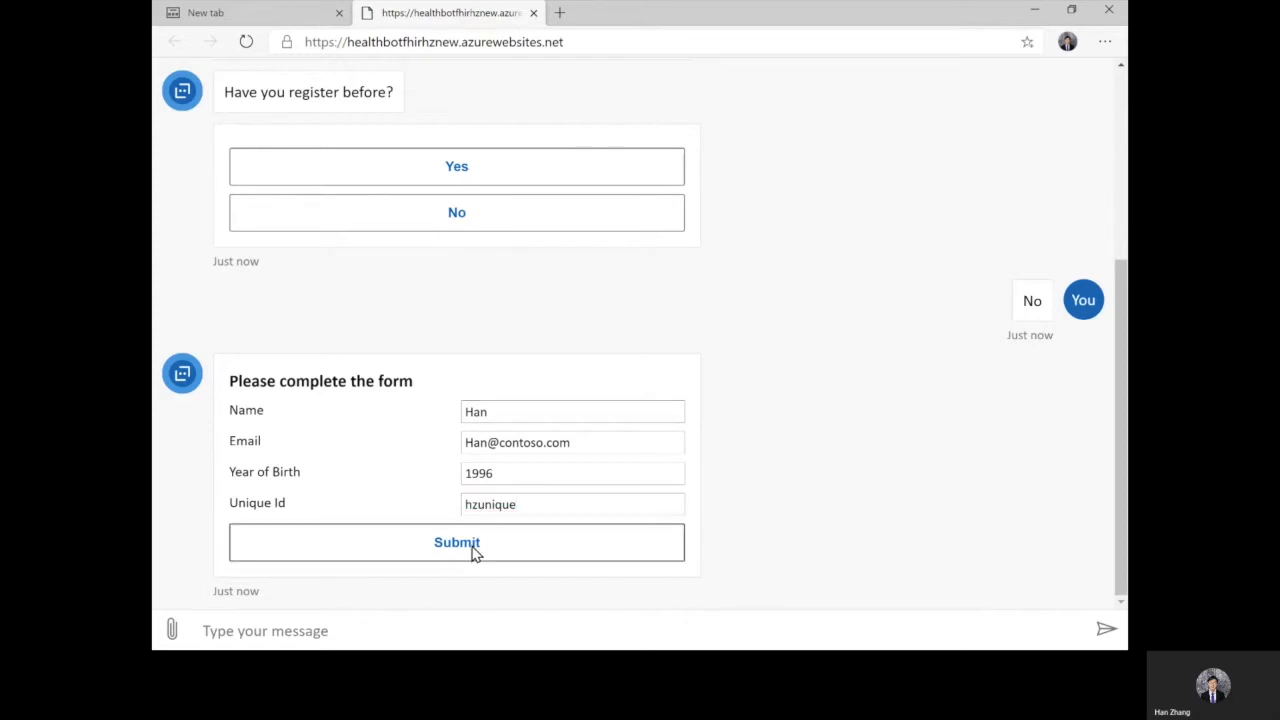
click(456, 542)
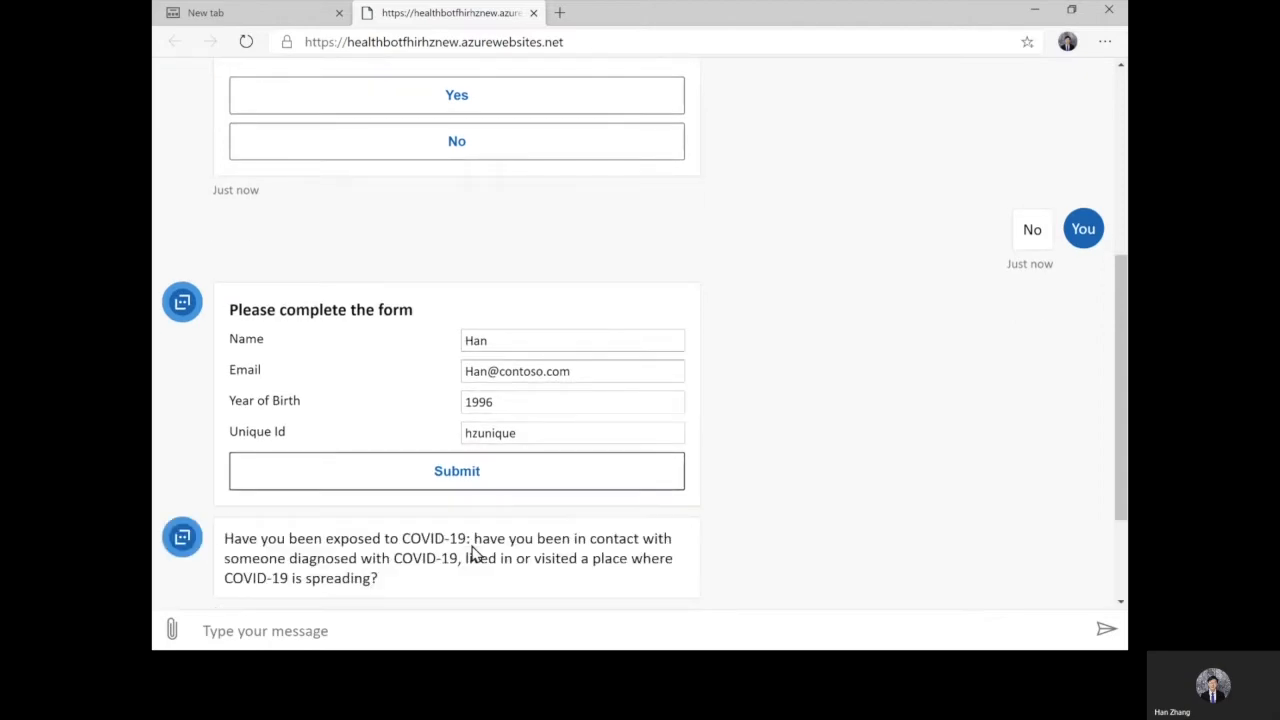
scroll(down, 3)
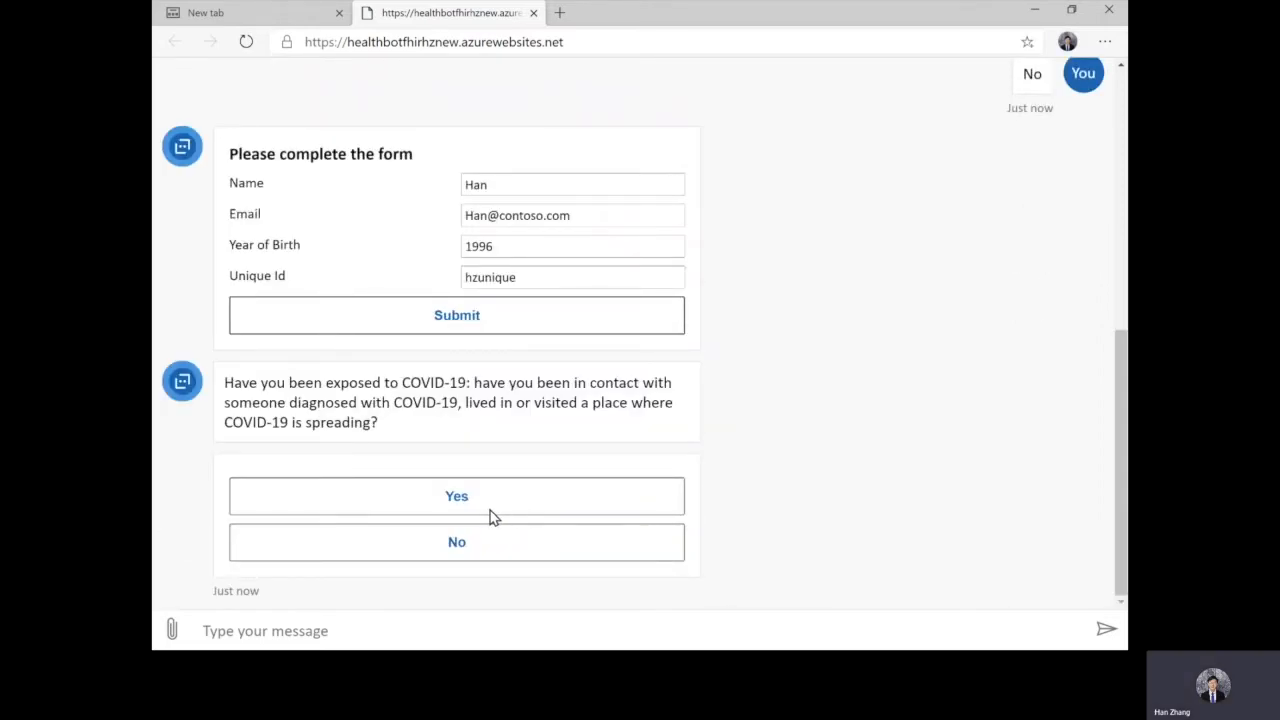
mouse_move(456, 496)
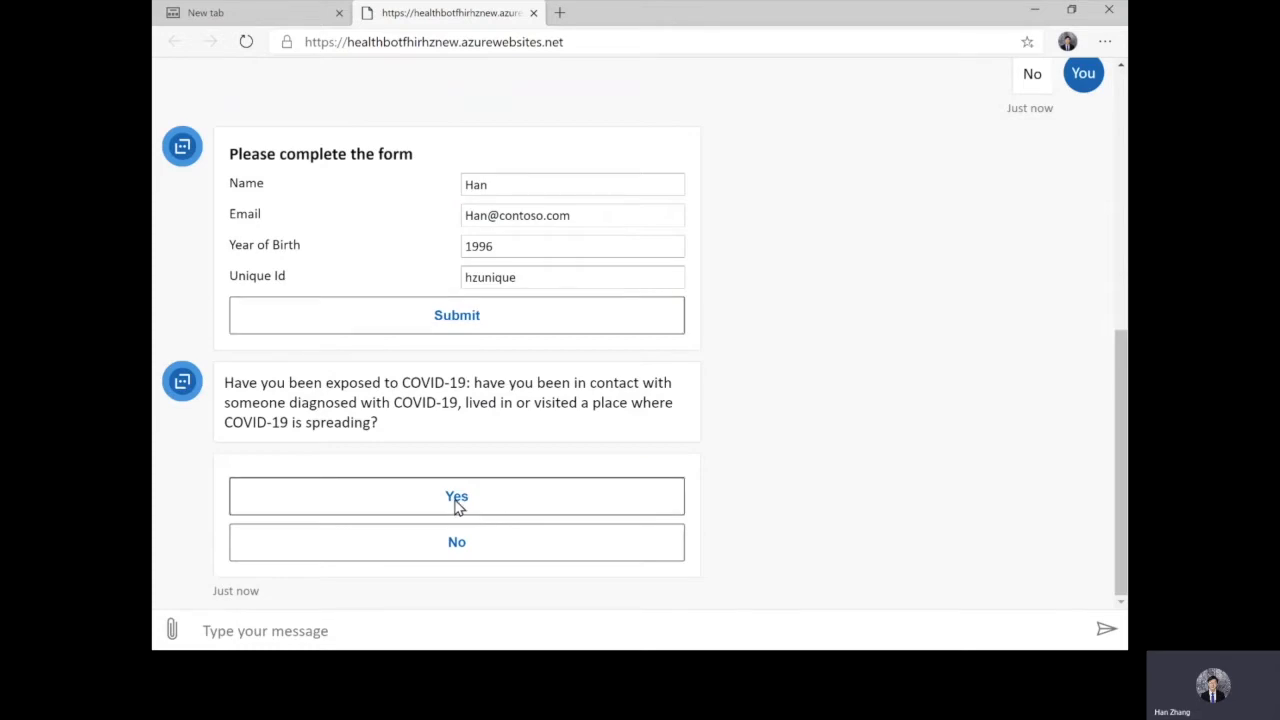
Report COVID-19 exposure on June 1, 2020 and submit Fever and Shortness of breath as symptoms.
click(456, 496)
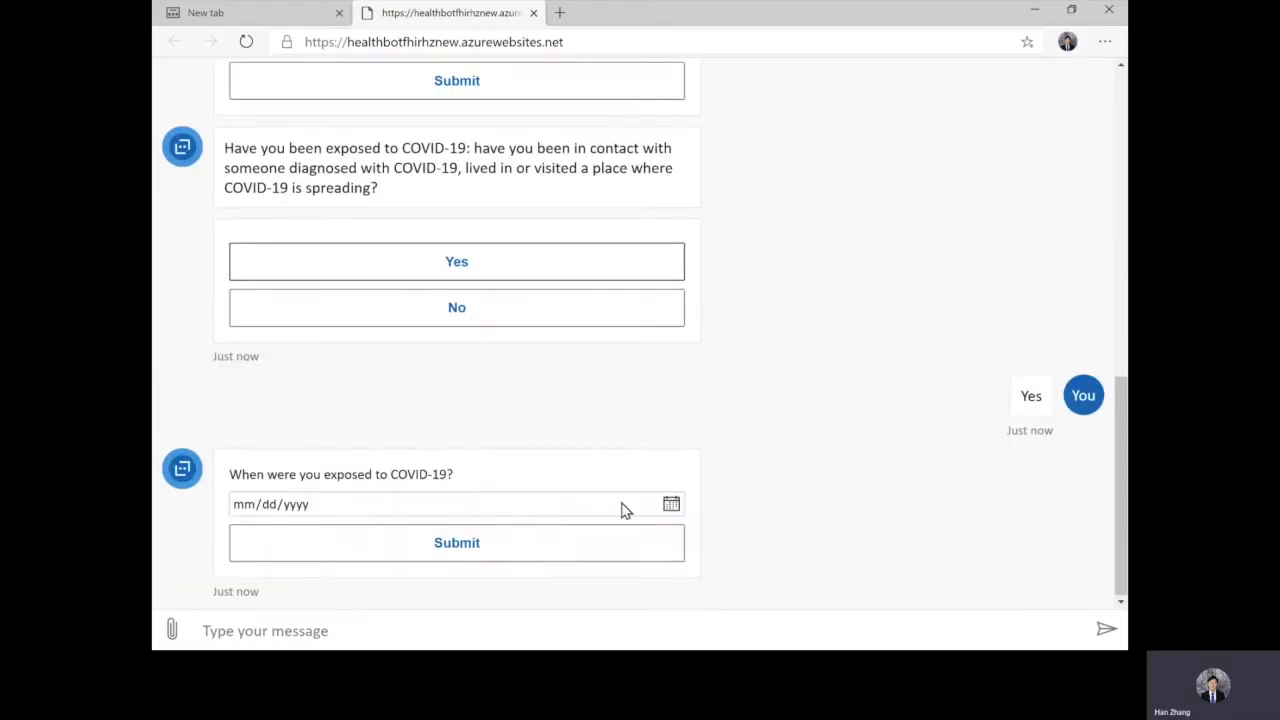
click(670, 504)
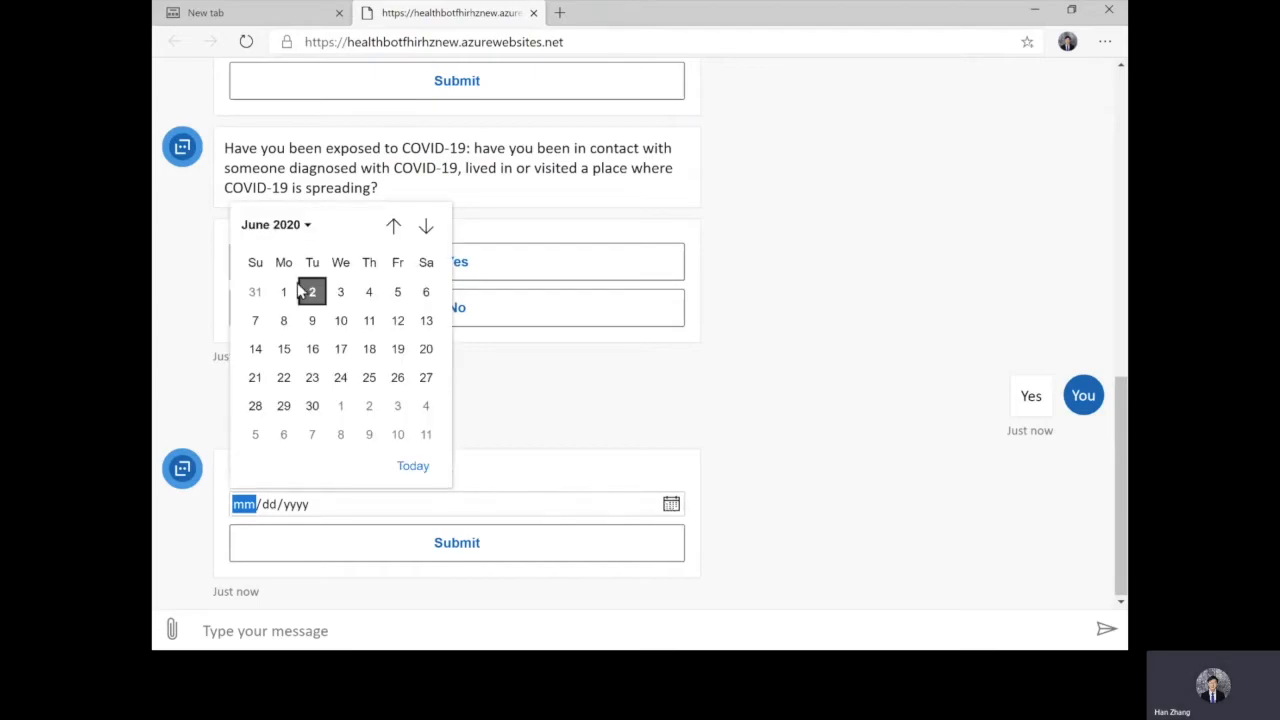
click(284, 292)
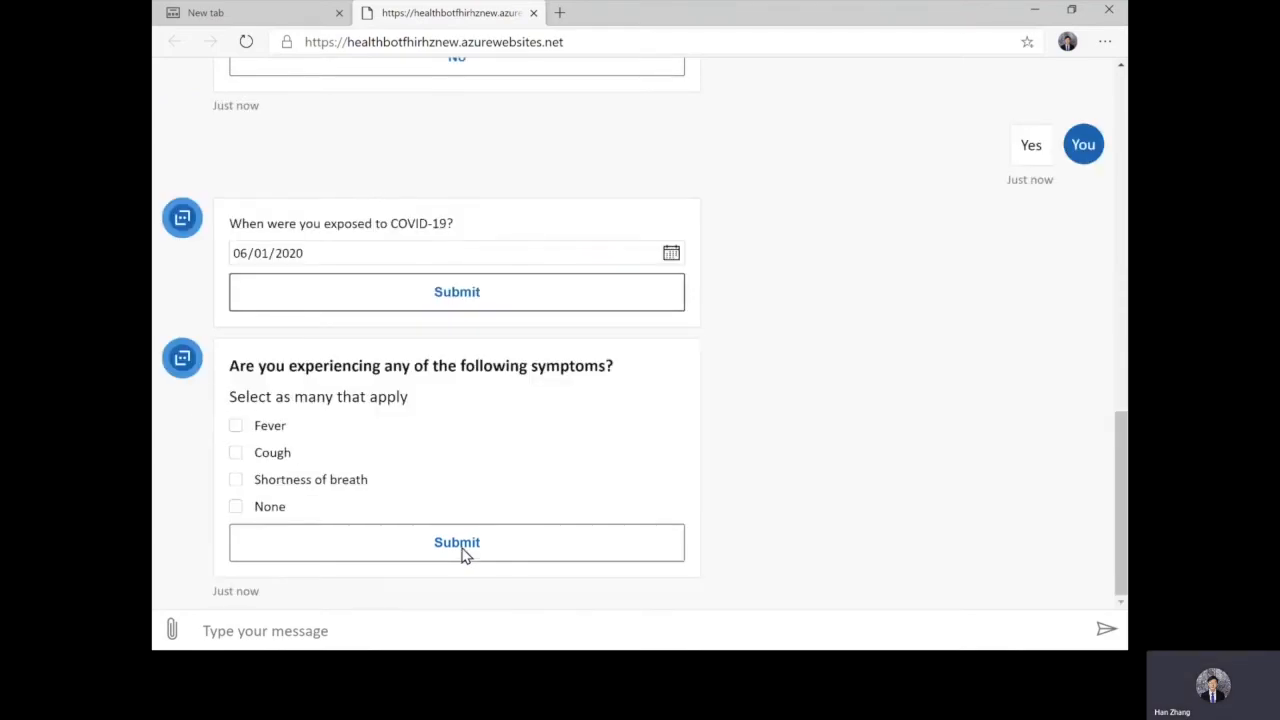
click(236, 424)
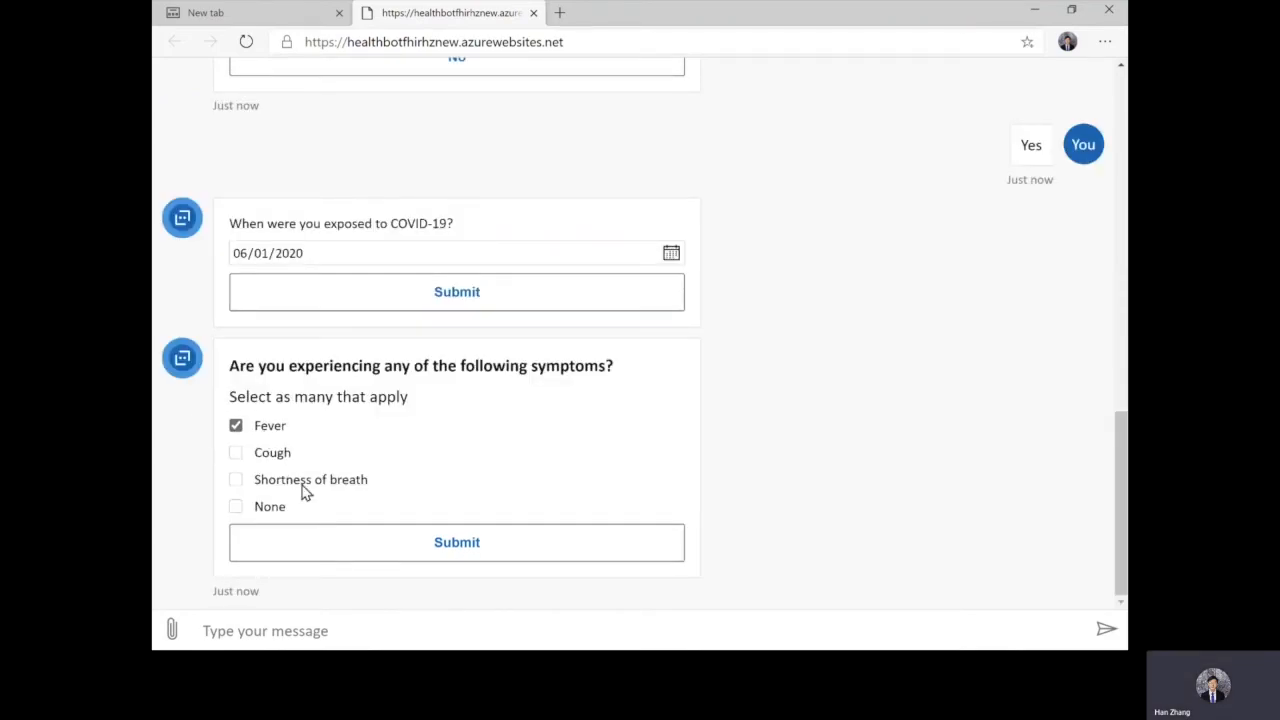
click(236, 480)
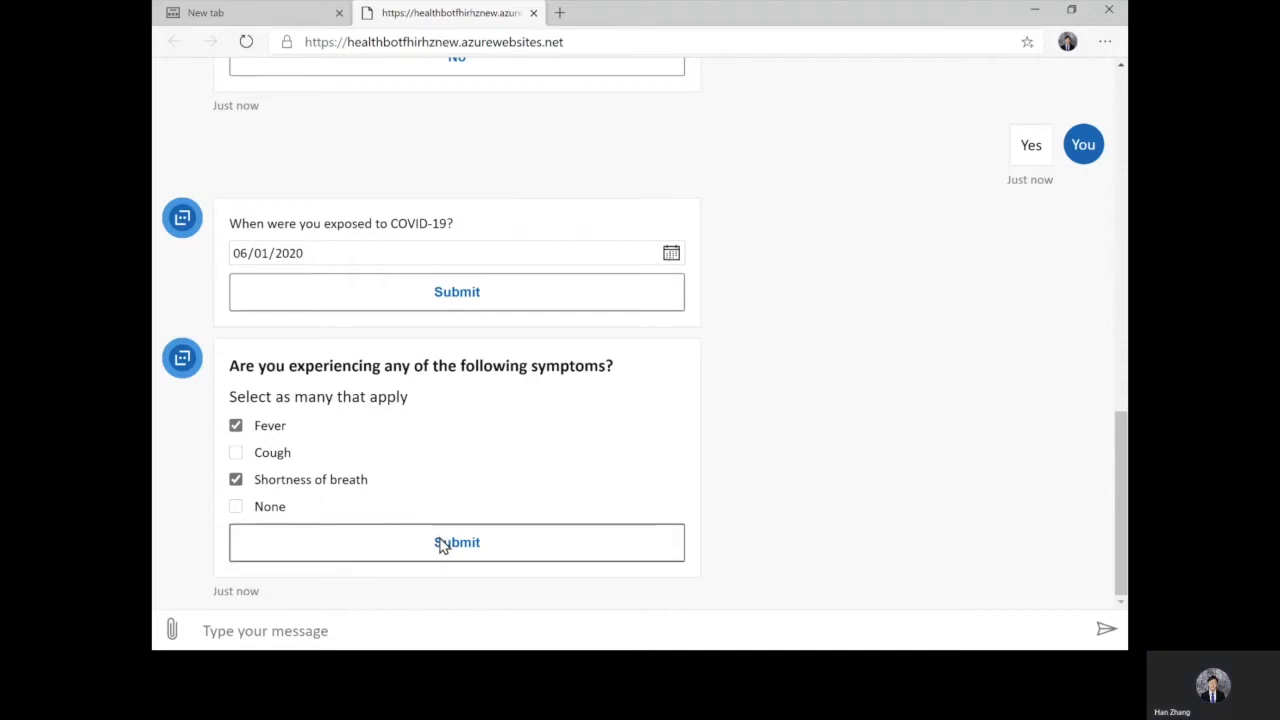
click(456, 542)
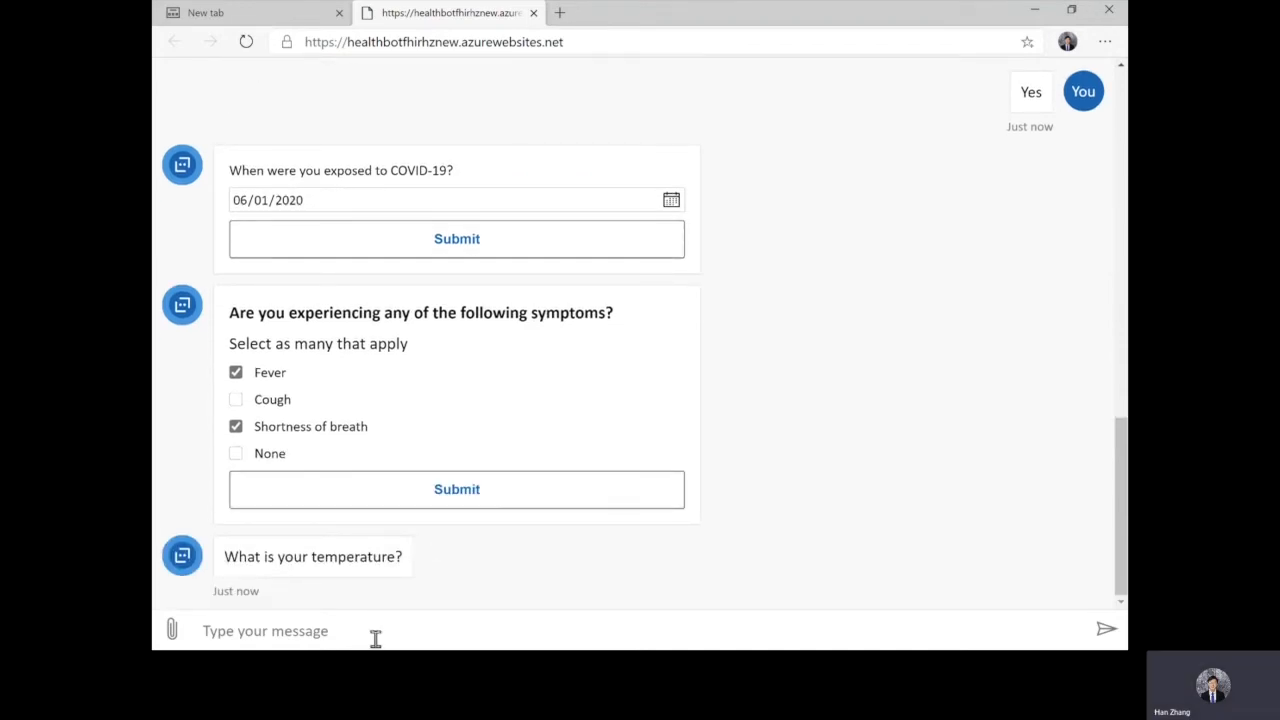
Give a temperature of 98 and submit sore throat and vomiting as symptoms.
text(98)
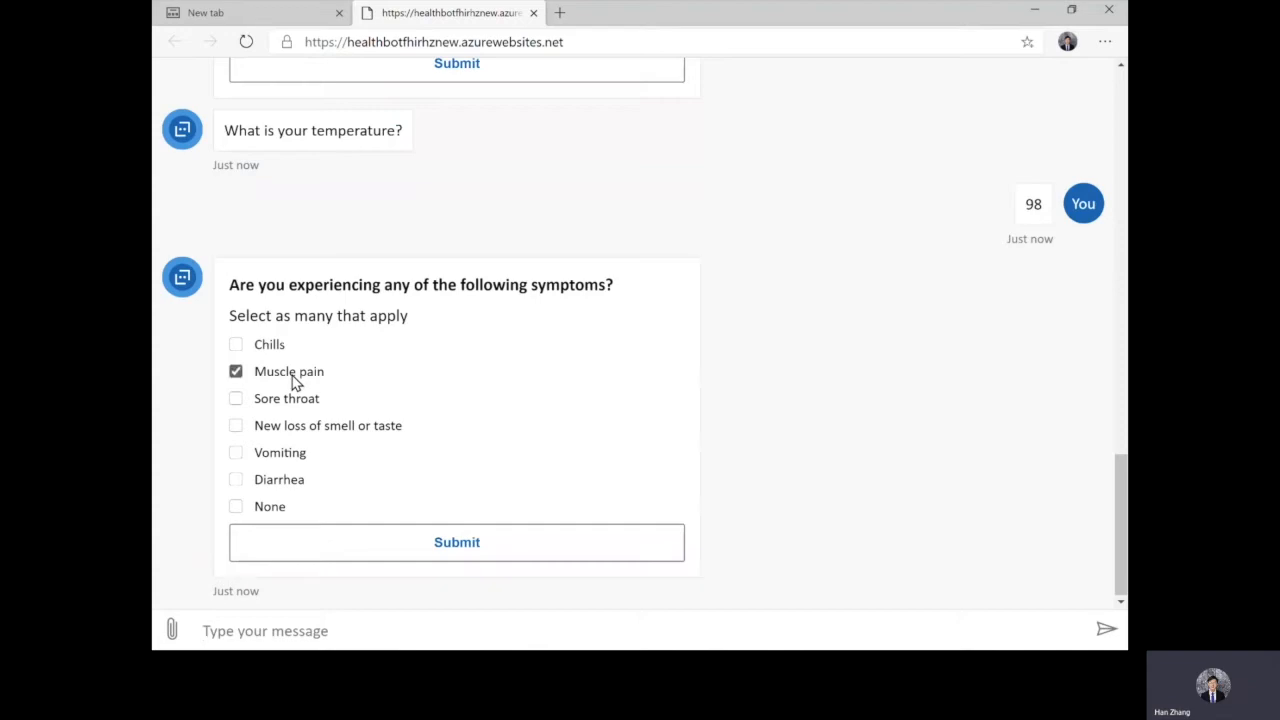
click(236, 398)
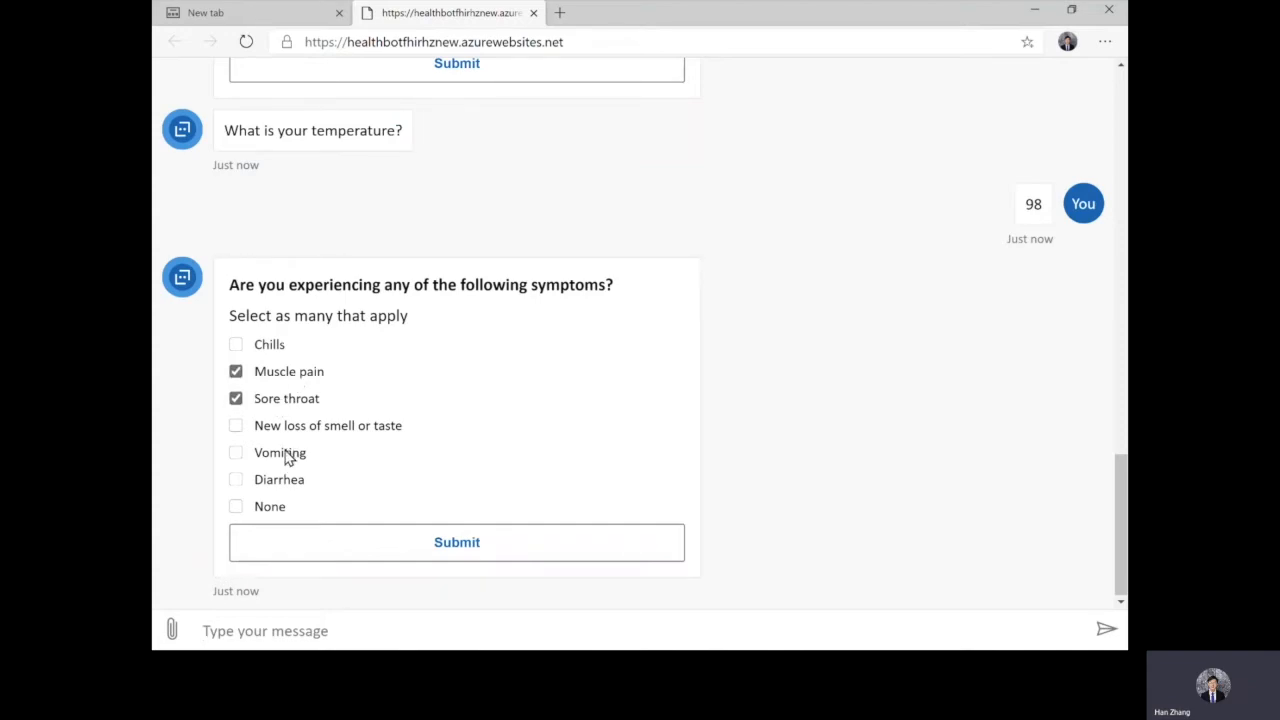
click(236, 452)
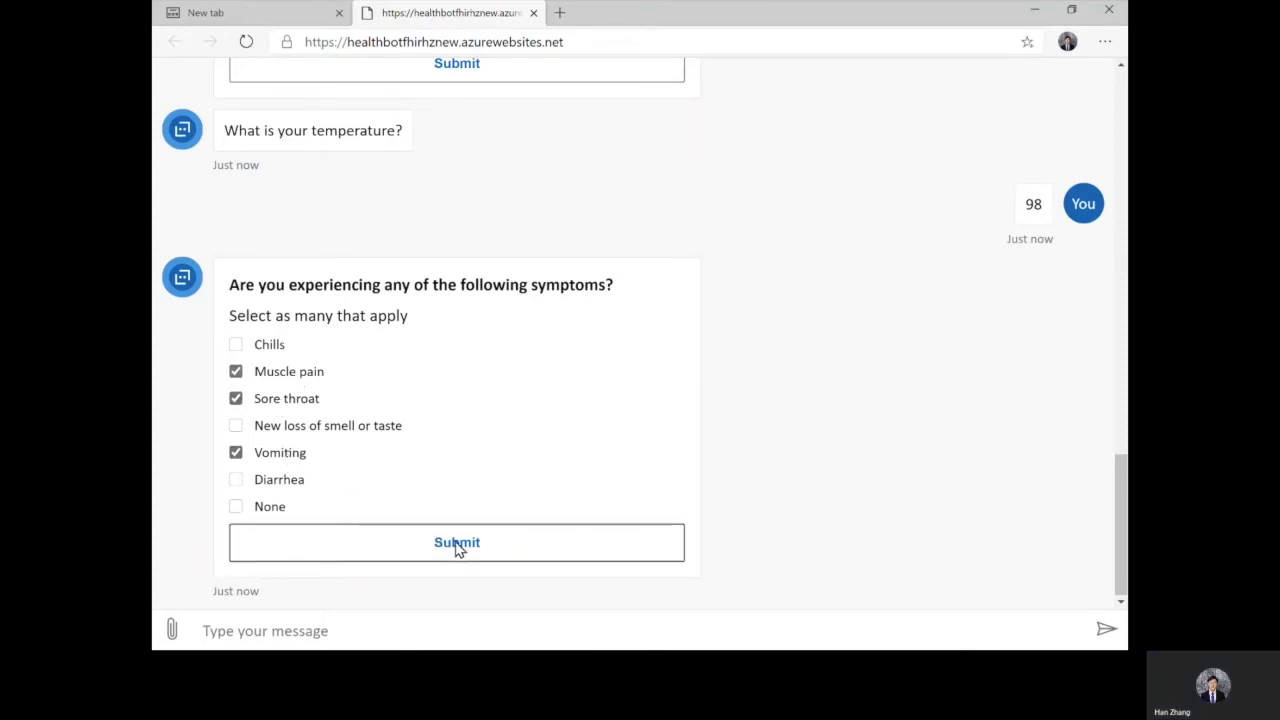
click(456, 542)
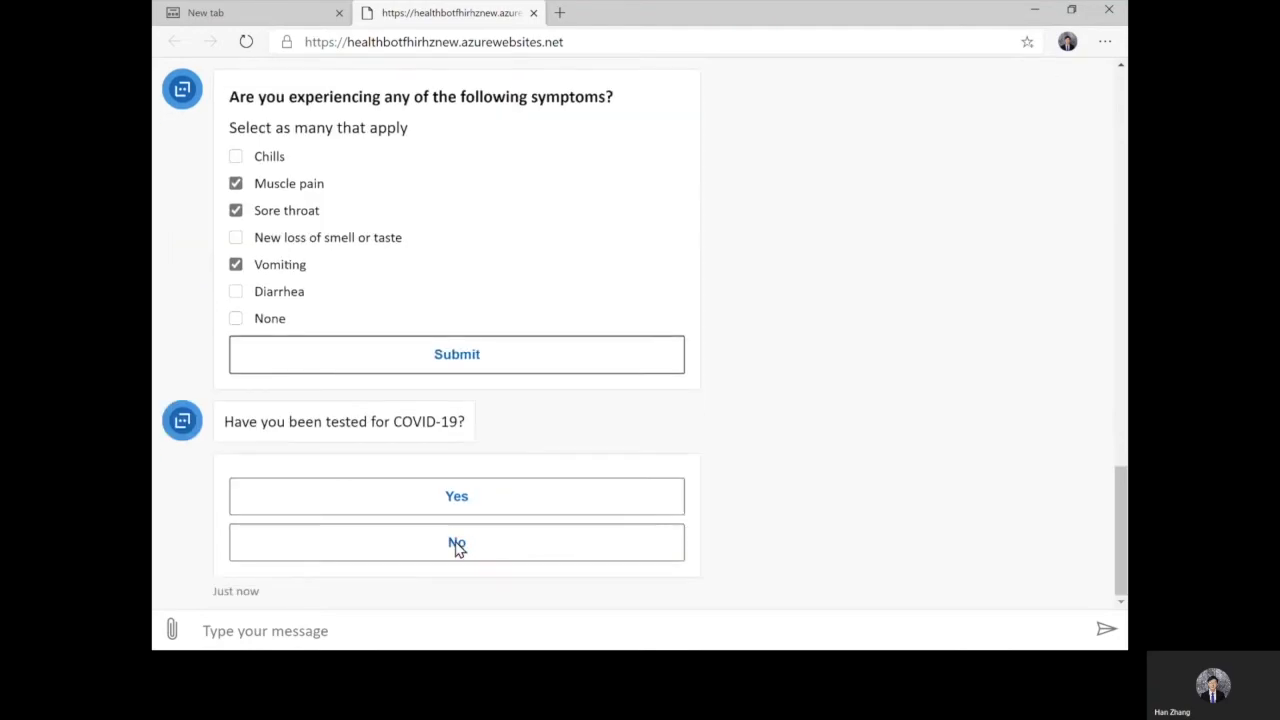
mouse_move(464, 522)
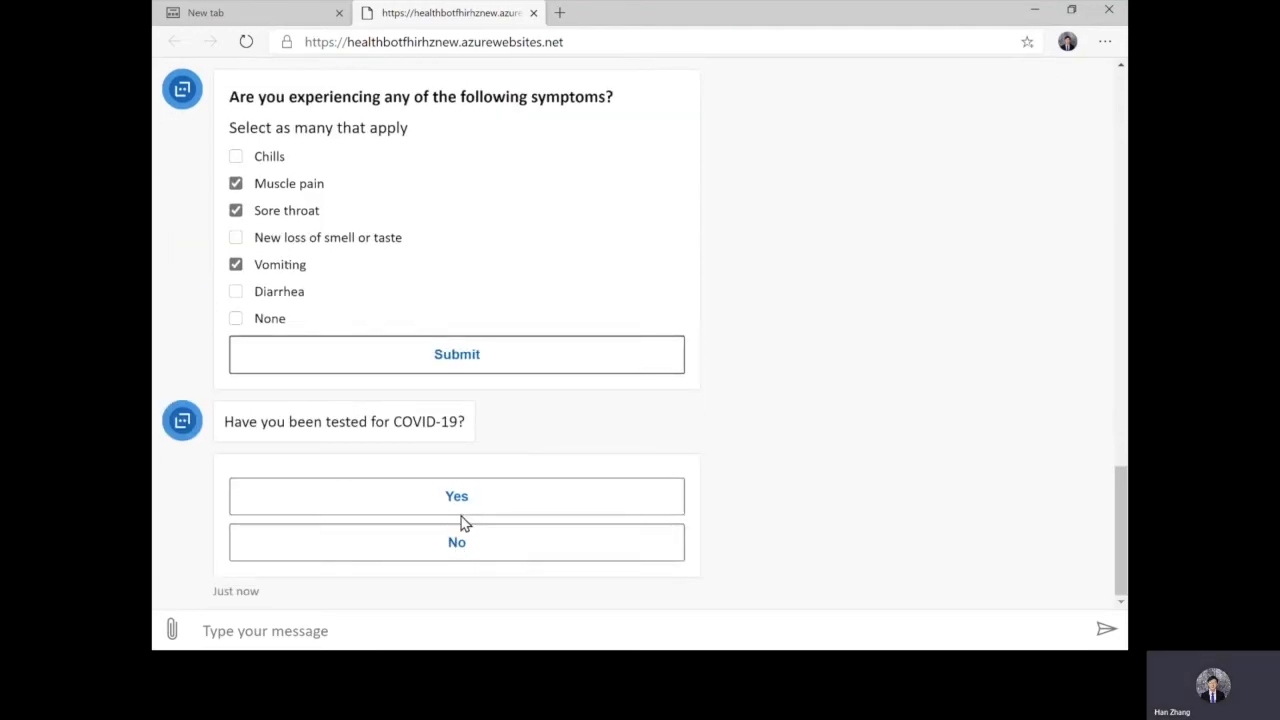
Answer yes to being tested and report the test result isn't available yet.
click(456, 496)
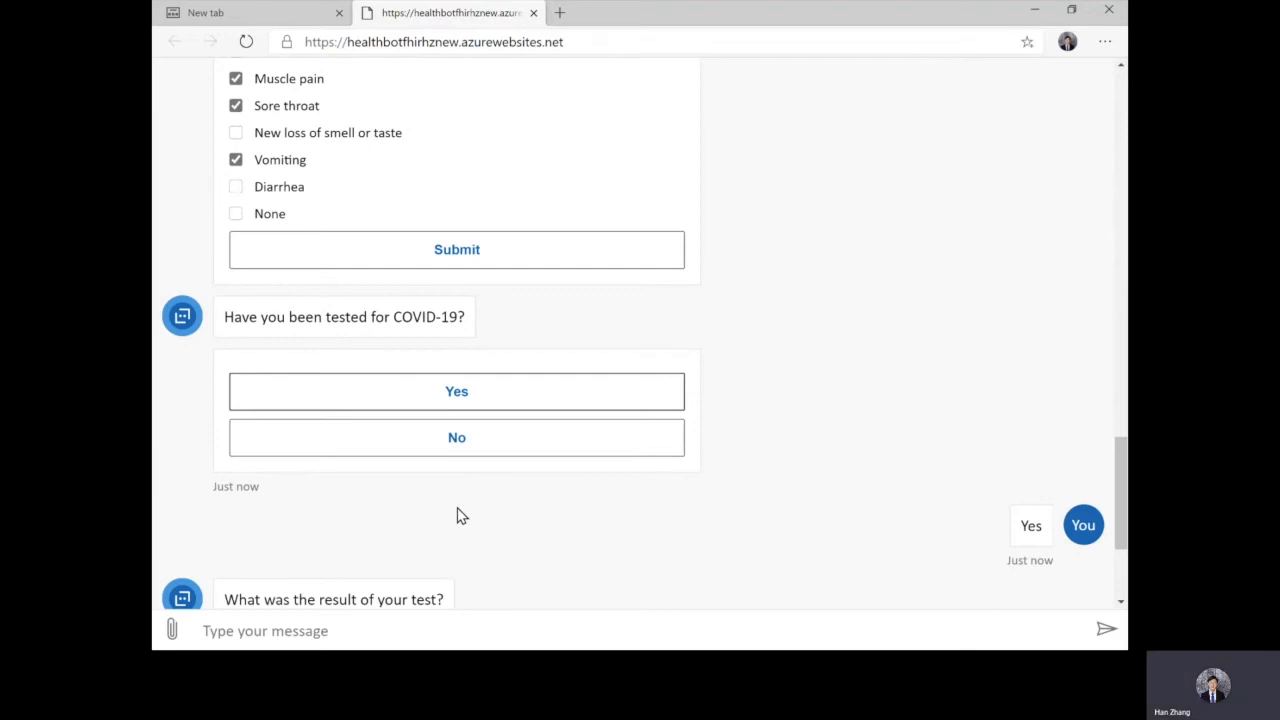
scroll(down, 3)
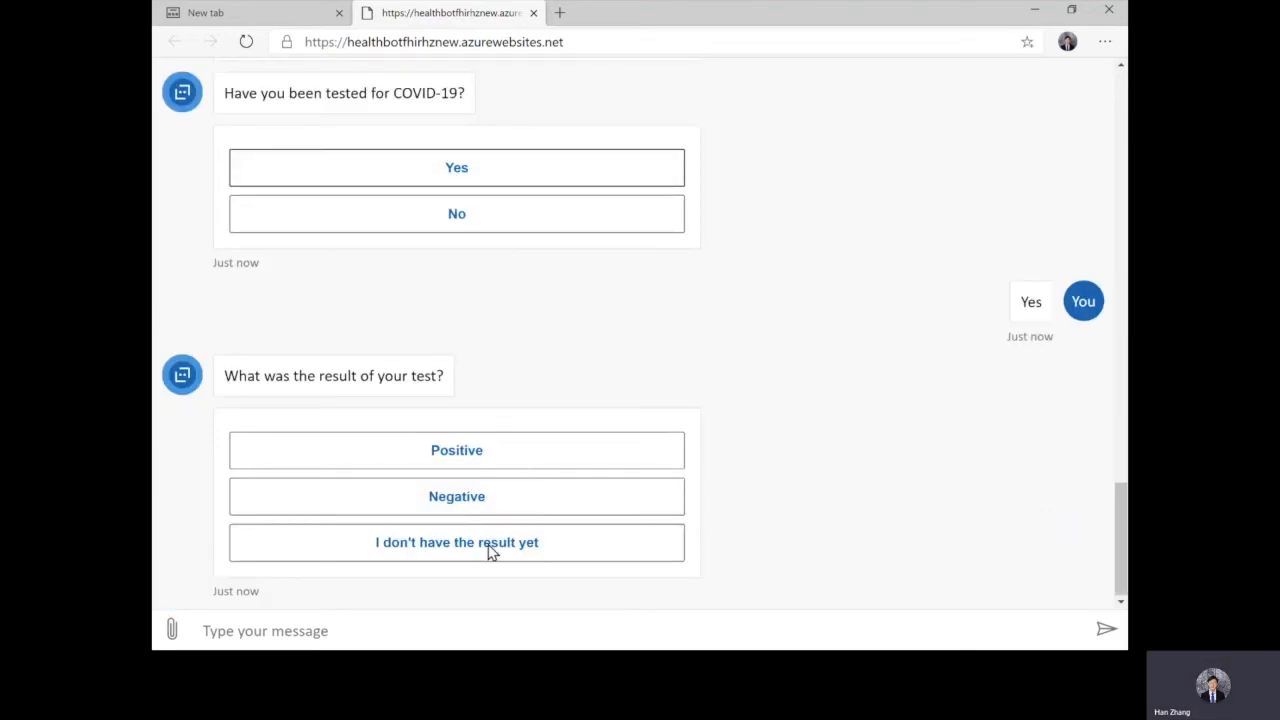
click(456, 542)
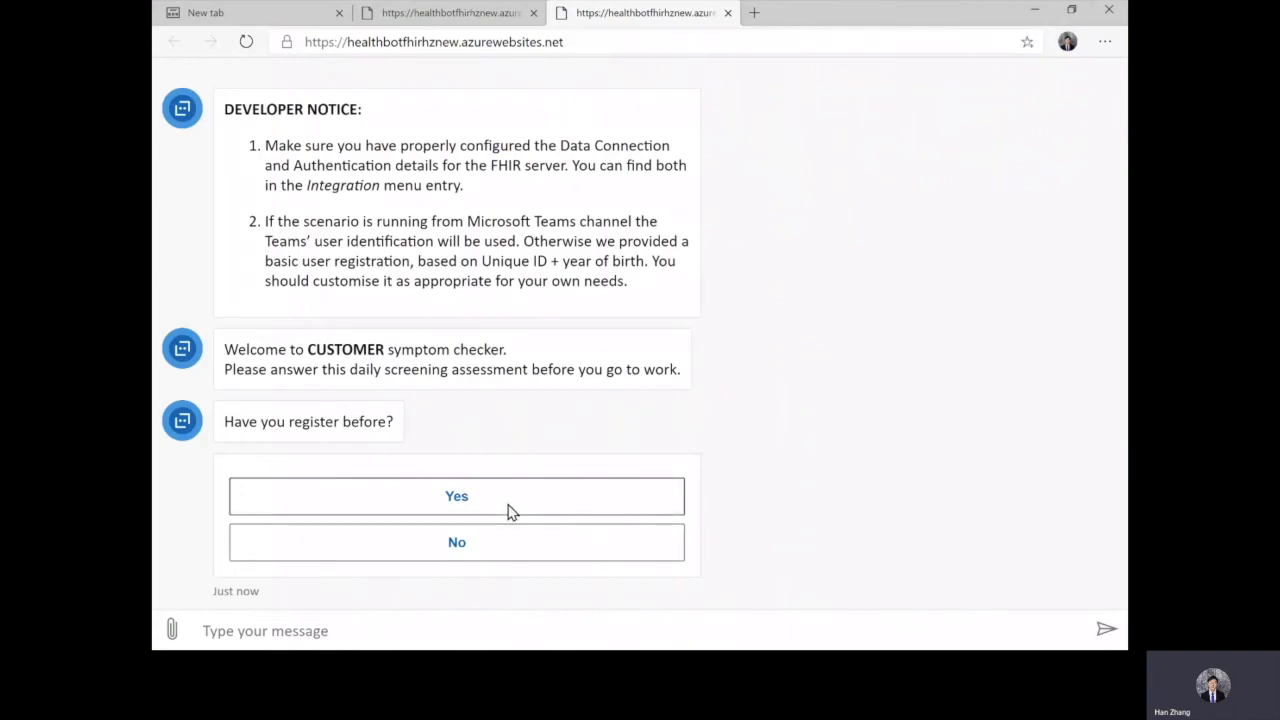
Answer yes to registered before and enter the unique ID hz.
click(456, 496)
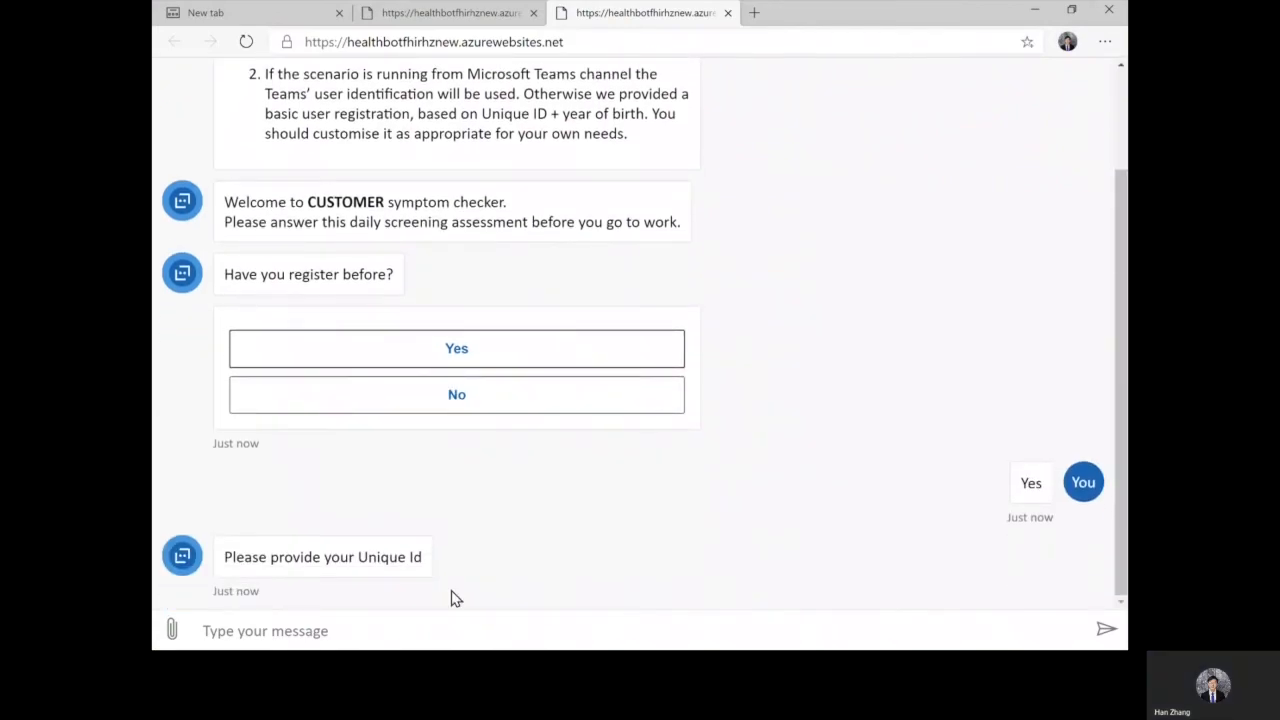
text(hz)
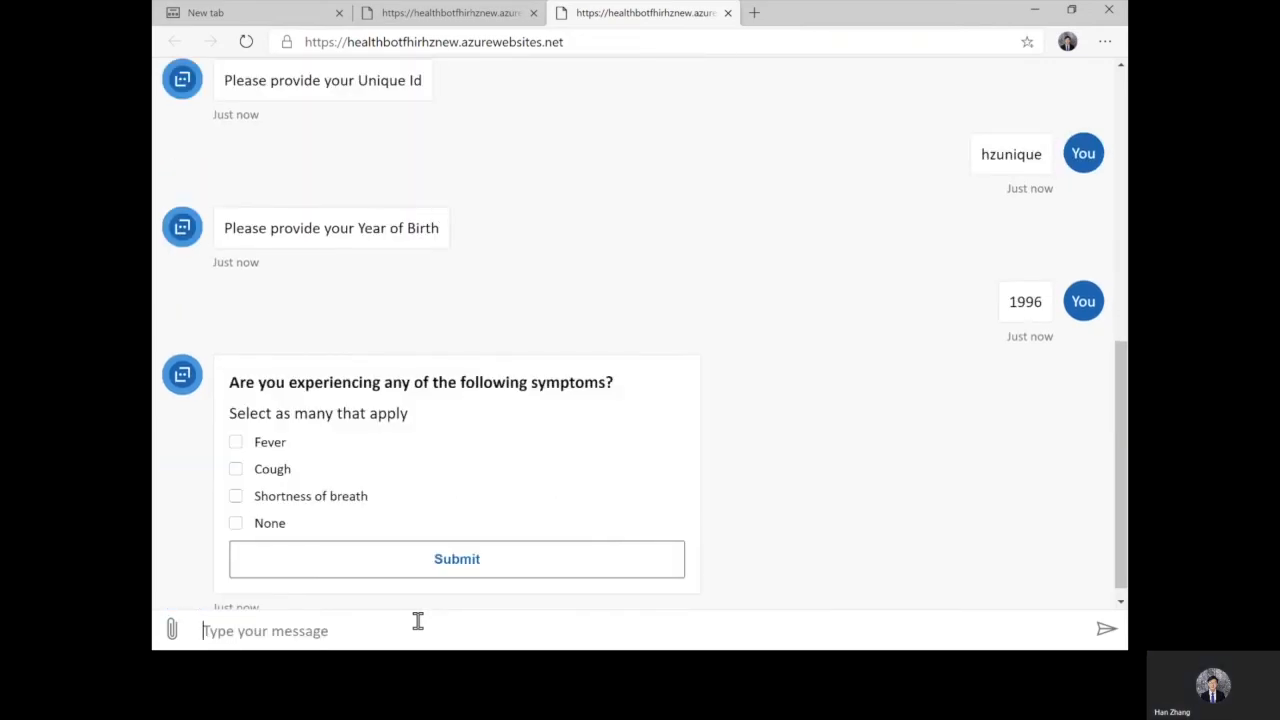
Submit cough, then sore throat as symptoms, and report a positive test result.
scroll(down, 3)
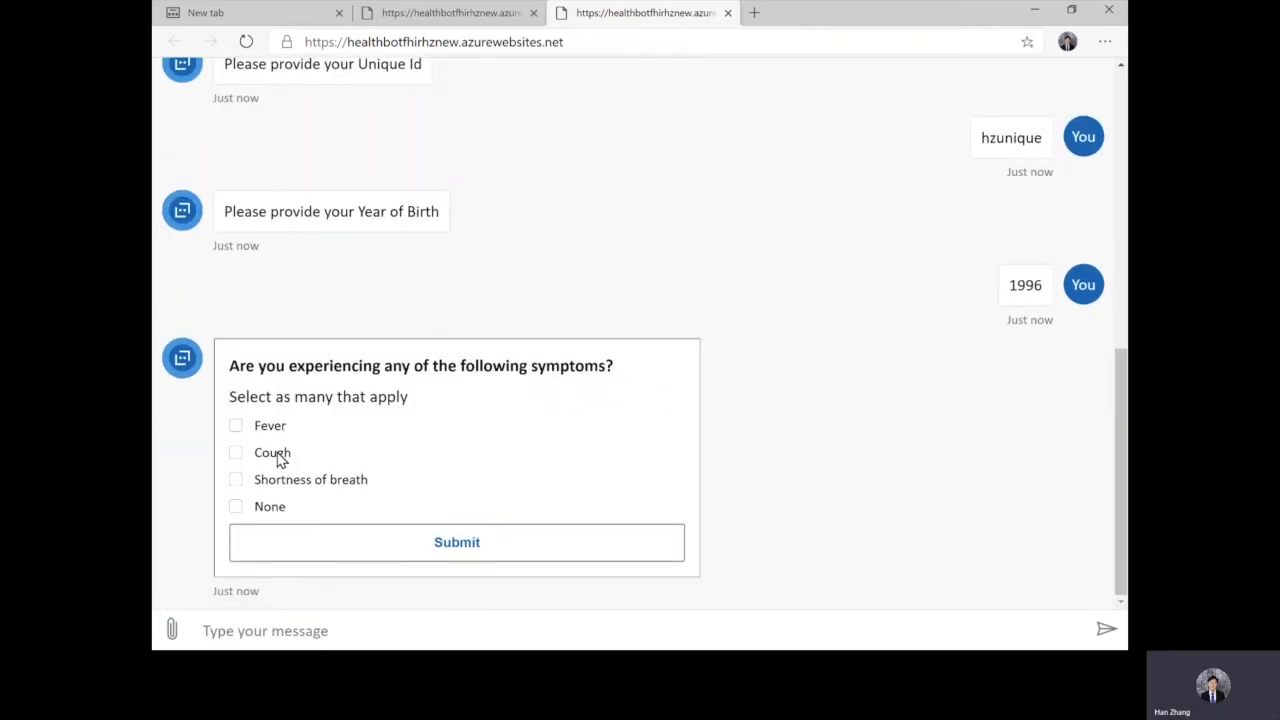
click(236, 452)
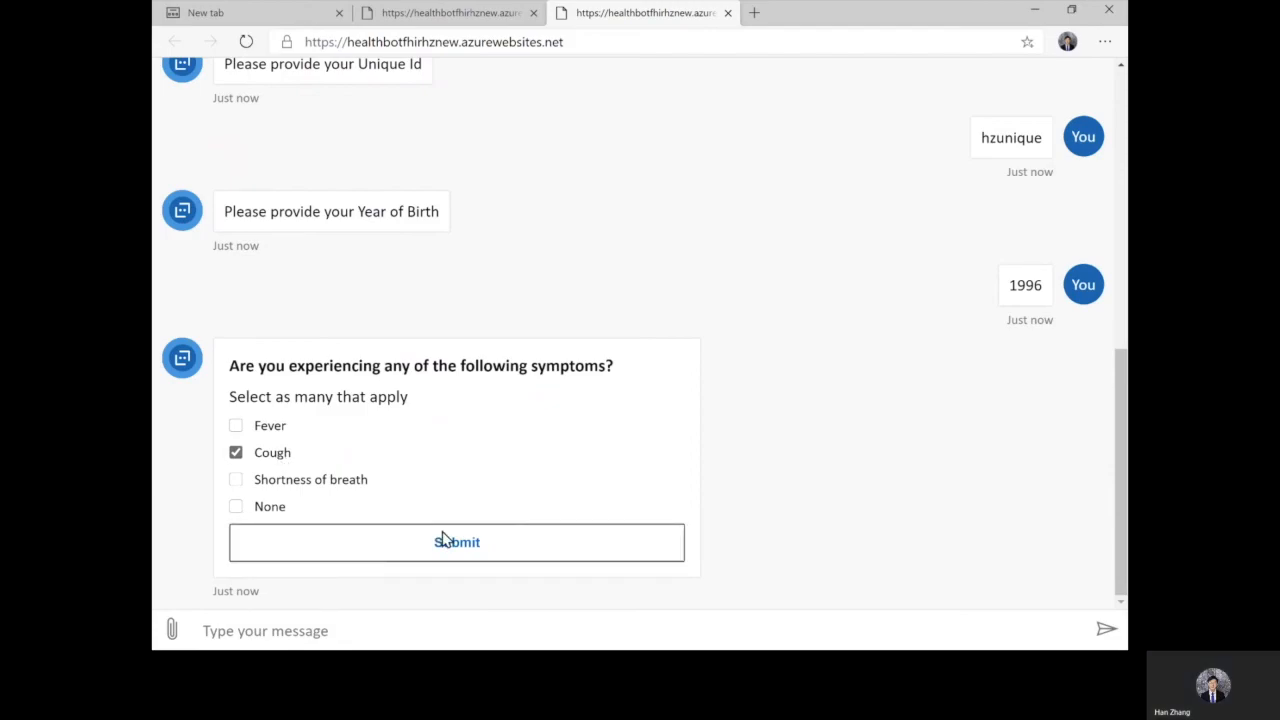
click(456, 542)
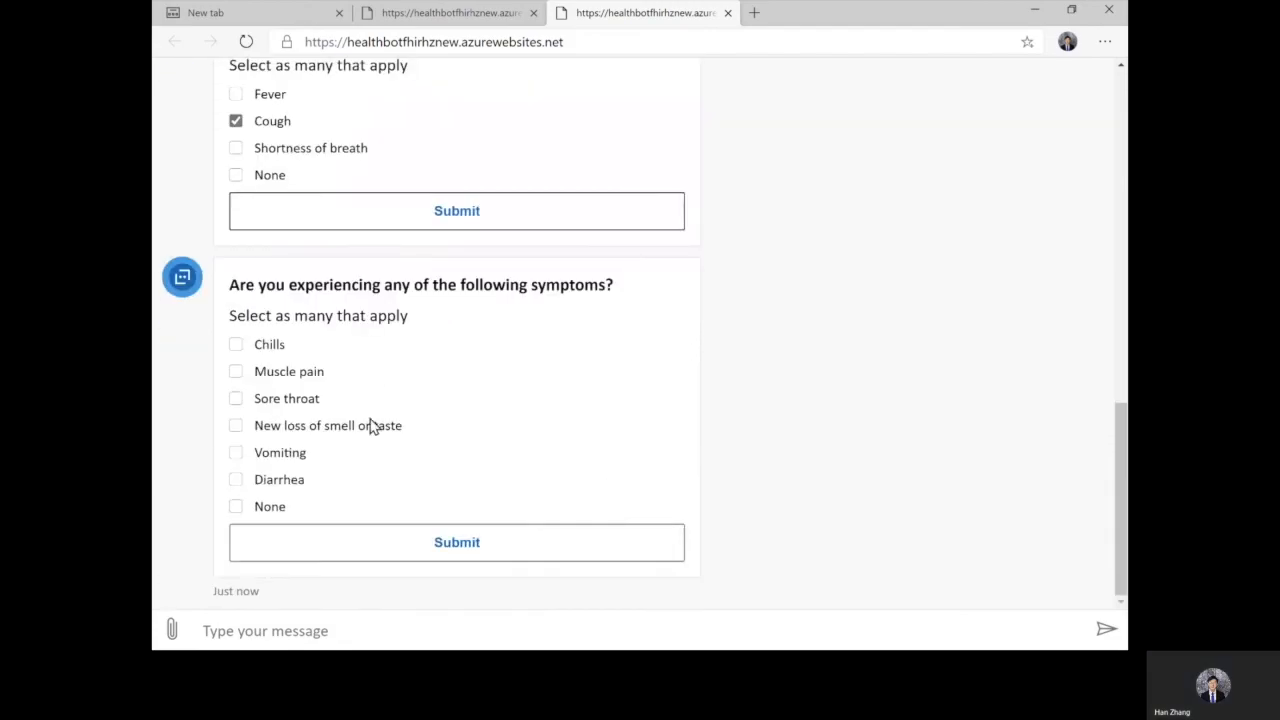
click(236, 398)
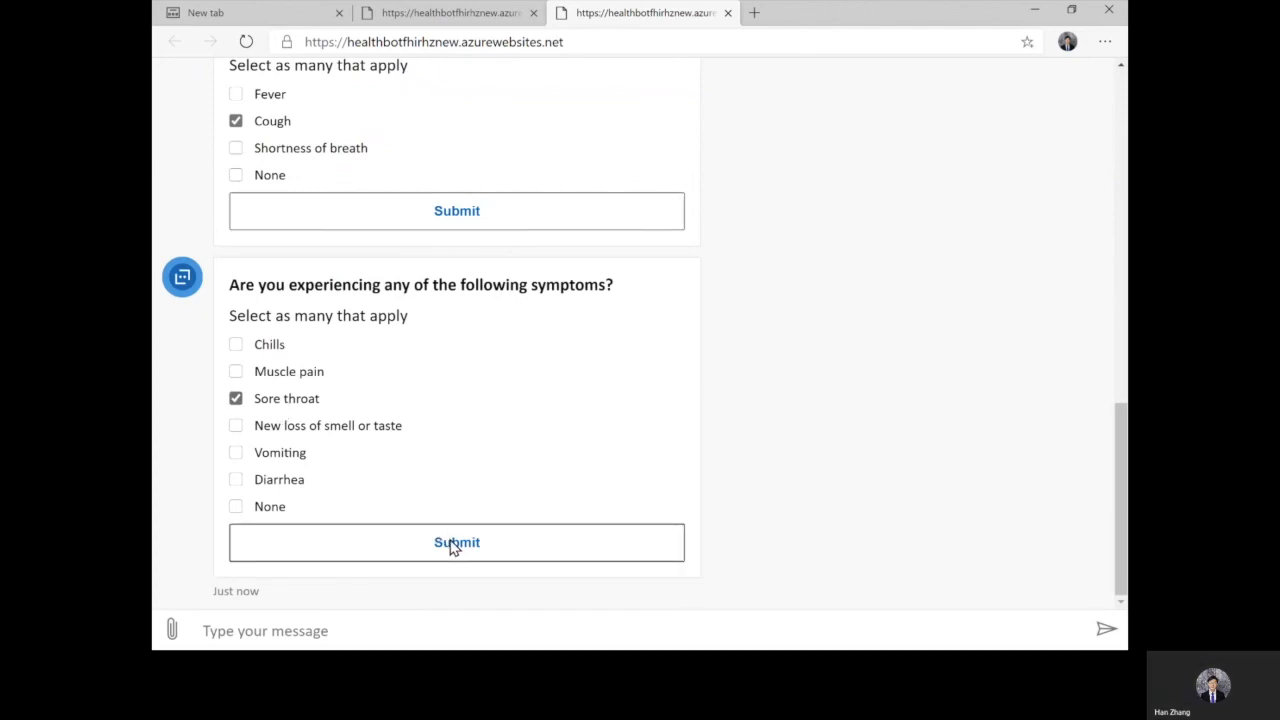
click(456, 542)
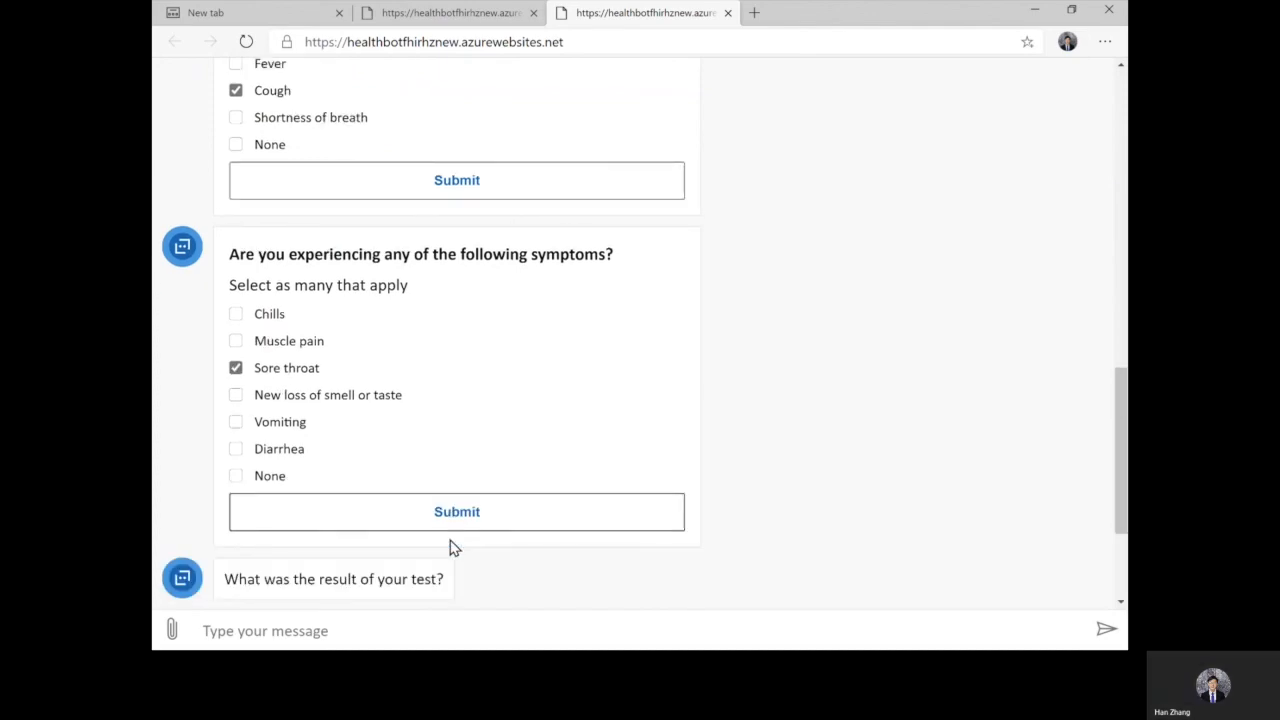
click(456, 512)
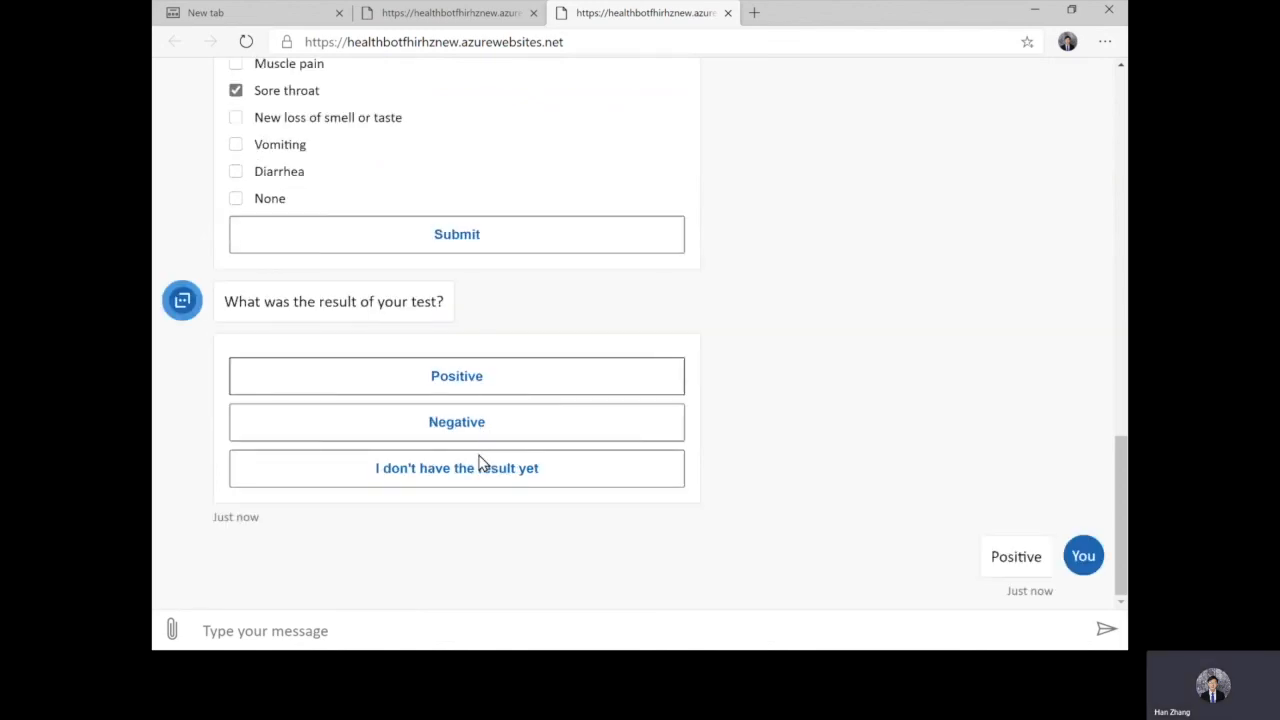